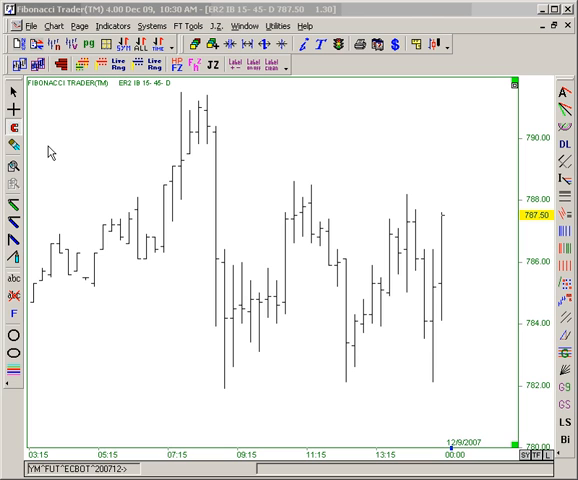
mouse_move(138, 131)
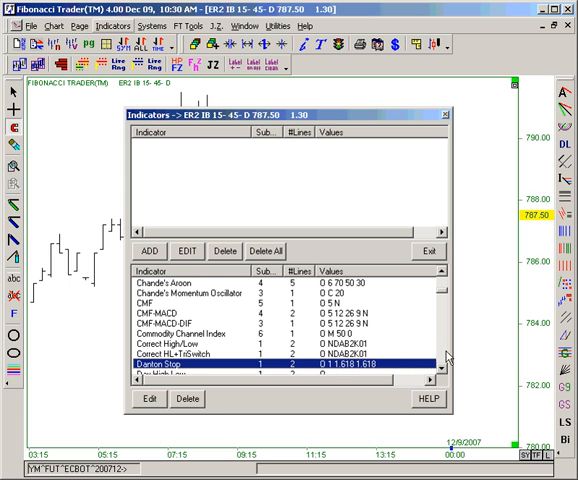
Add two 21-period Donchian Channels indicators to the ER2 price chart
scroll("down", 3)
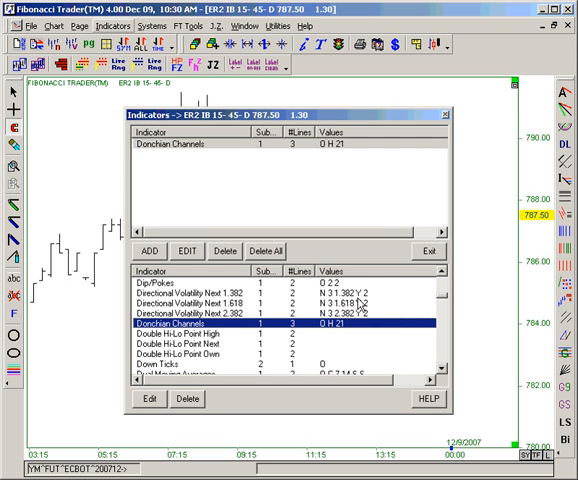
left_click(429, 250)
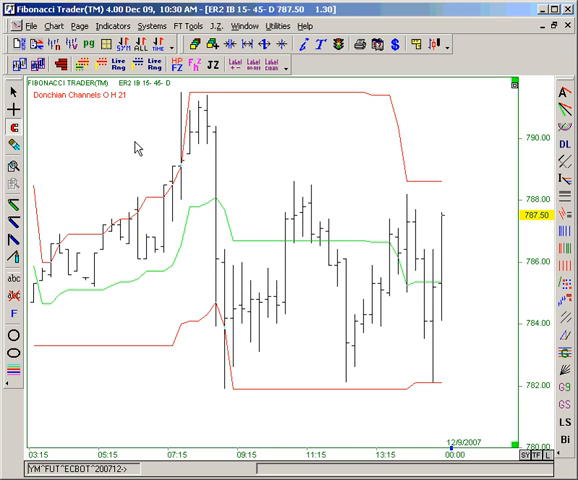
mouse_move(72, 100)
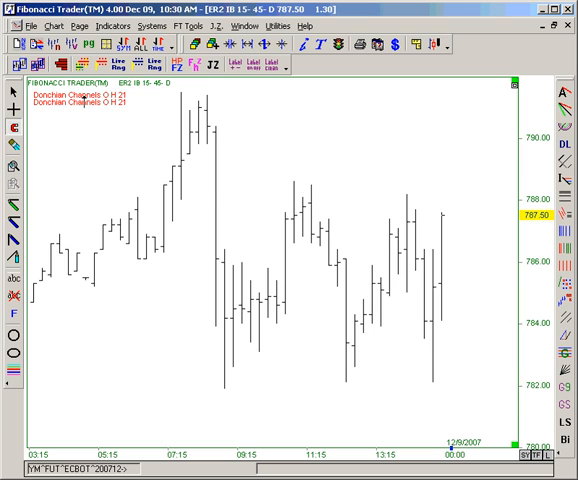
Set the first Donchian Channels to length 30 and its L# 3 band's draw type to None
double_click(96, 95)
type("30")
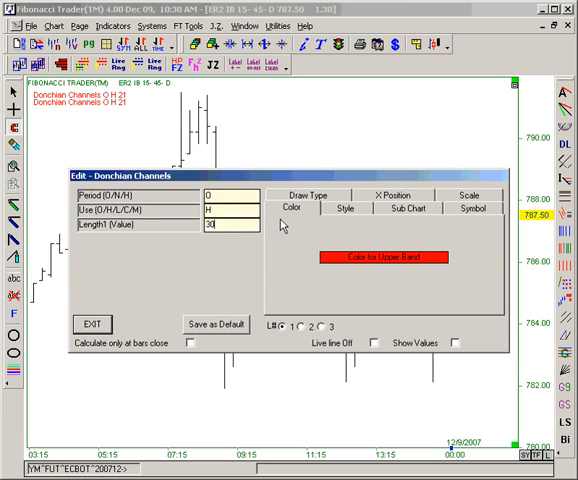
mouse_move(287, 333)
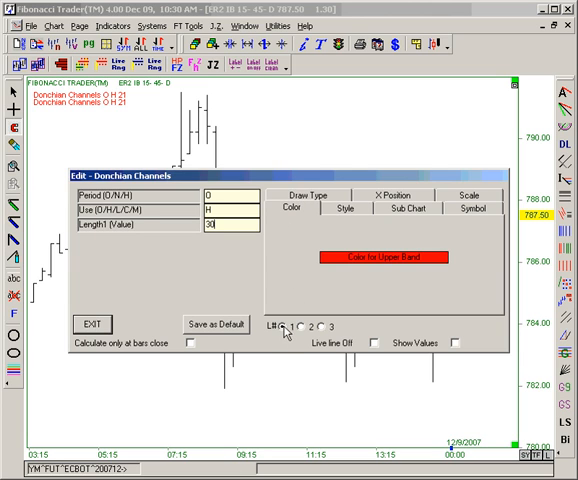
mouse_move(320, 202)
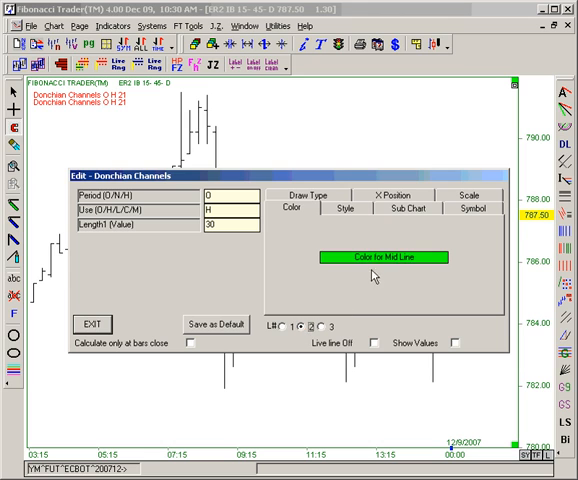
left_click(308, 195)
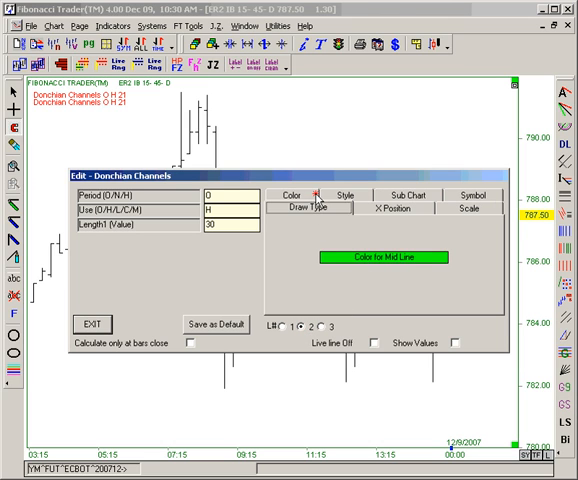
left_click(317, 208)
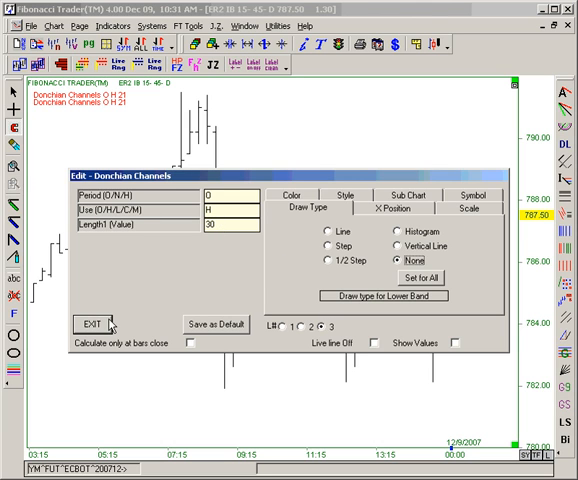
left_click(100, 325)
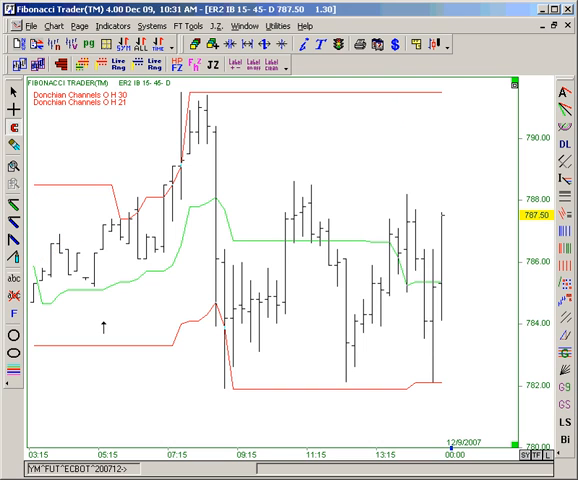
mouse_move(305, 100)
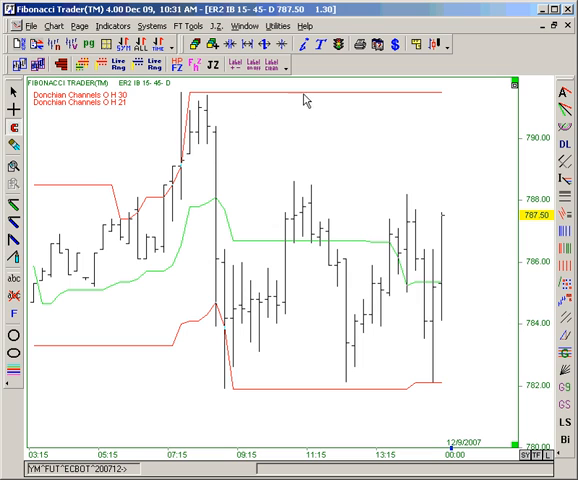
mouse_move(255, 396)
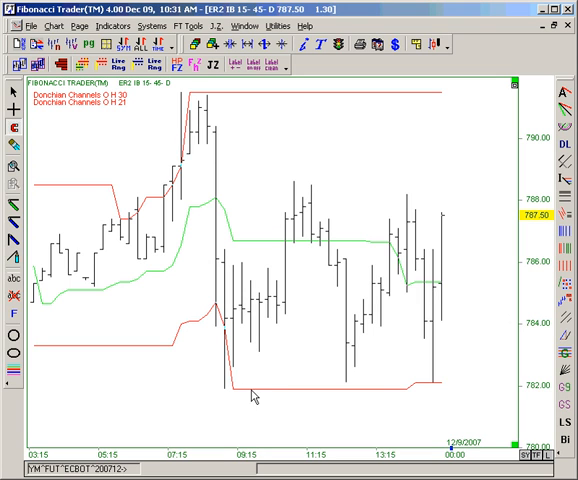